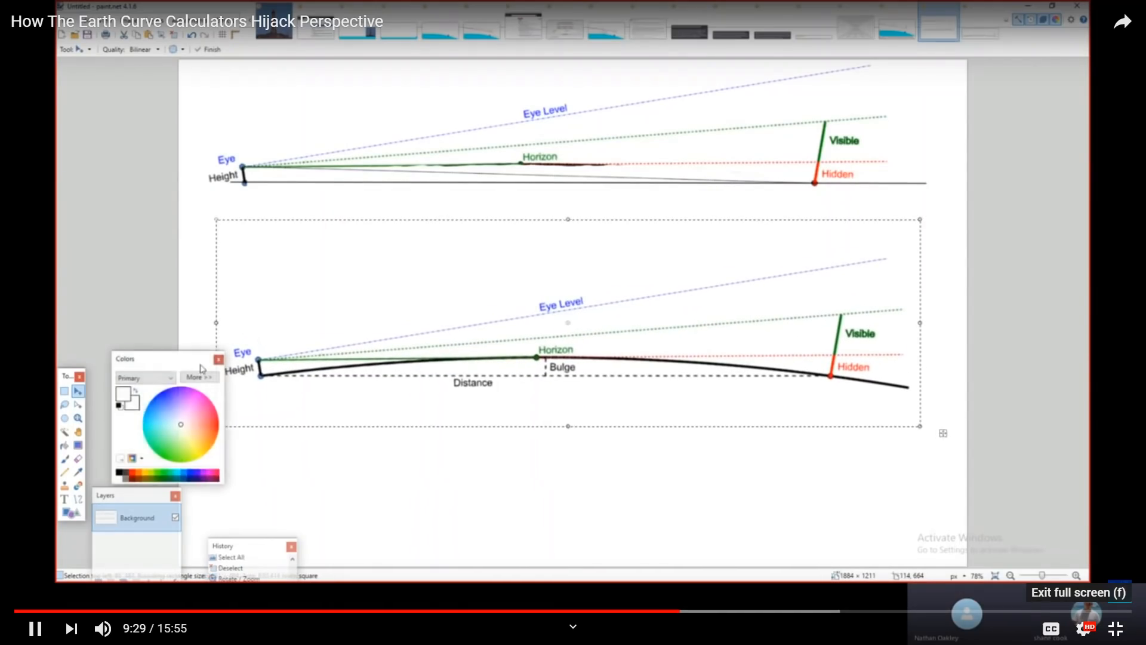
Move the Colors window left, away from the lower earth-curve diagram.
drag(150, 358, 79, 239)
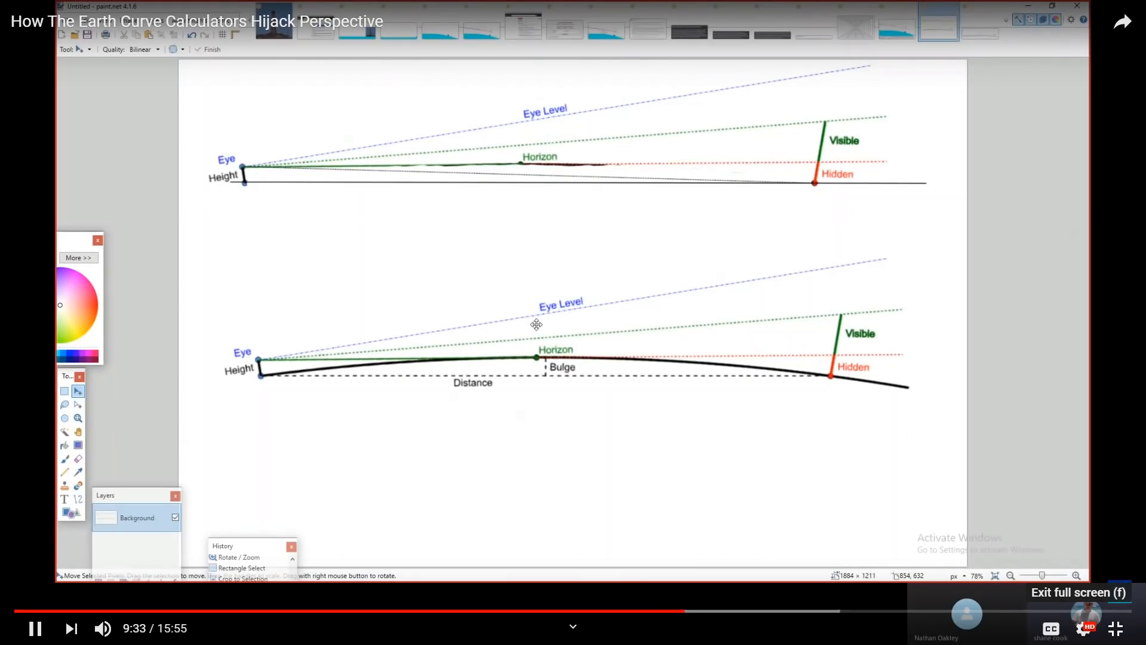
mouse_move(1076, 270)
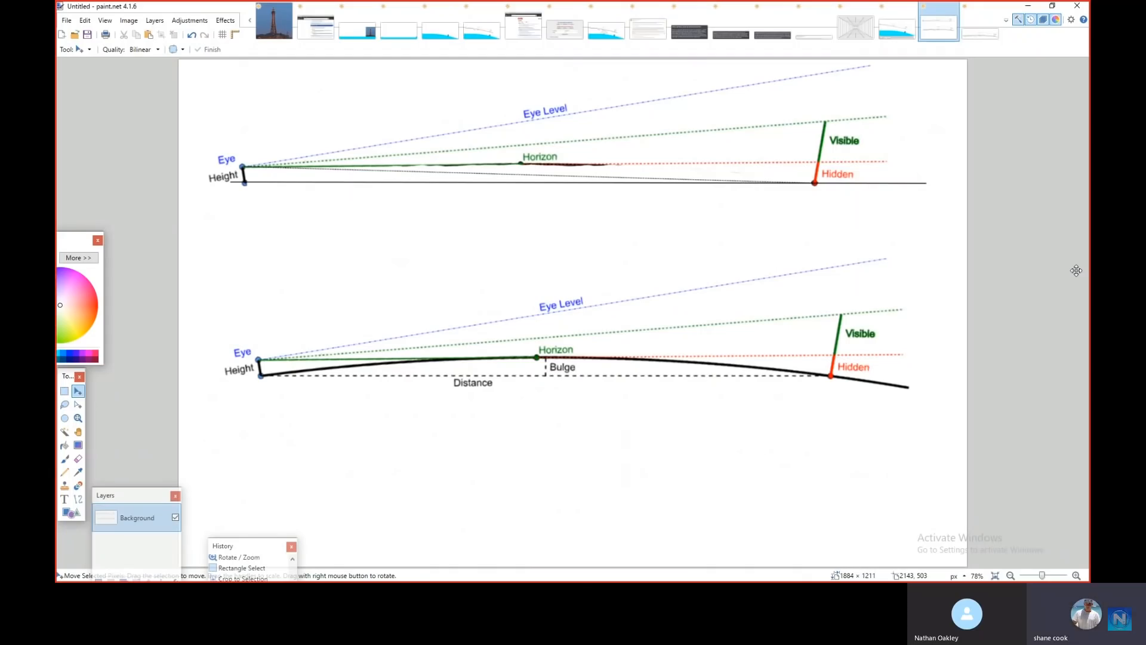
mouse_move(630, 199)
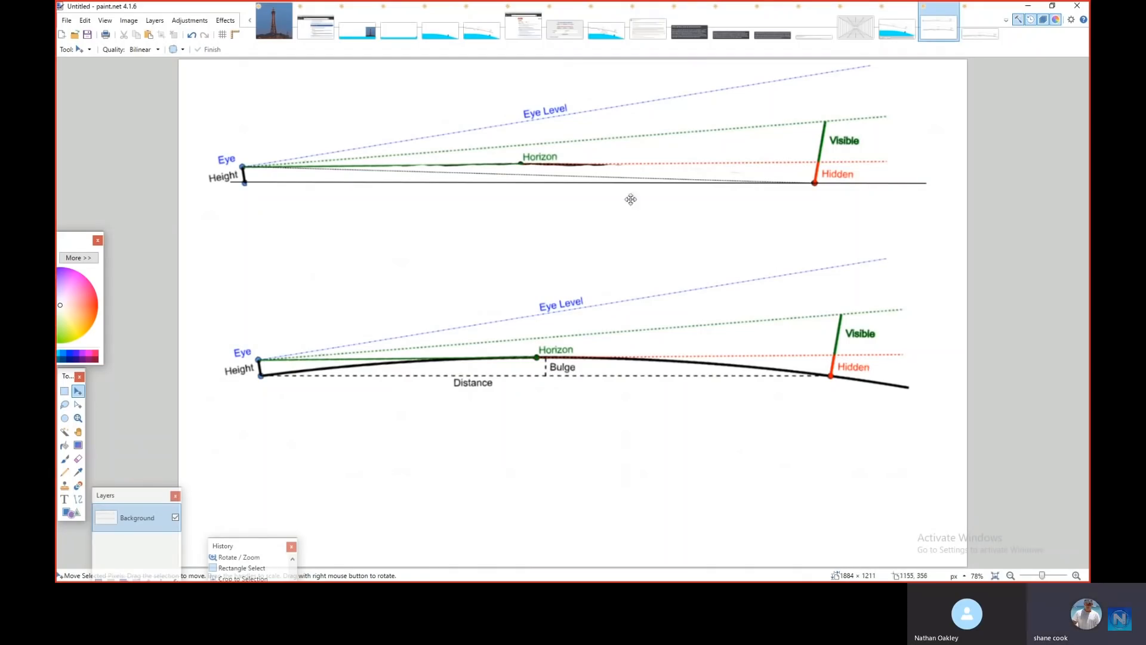
mouse_move(536, 165)
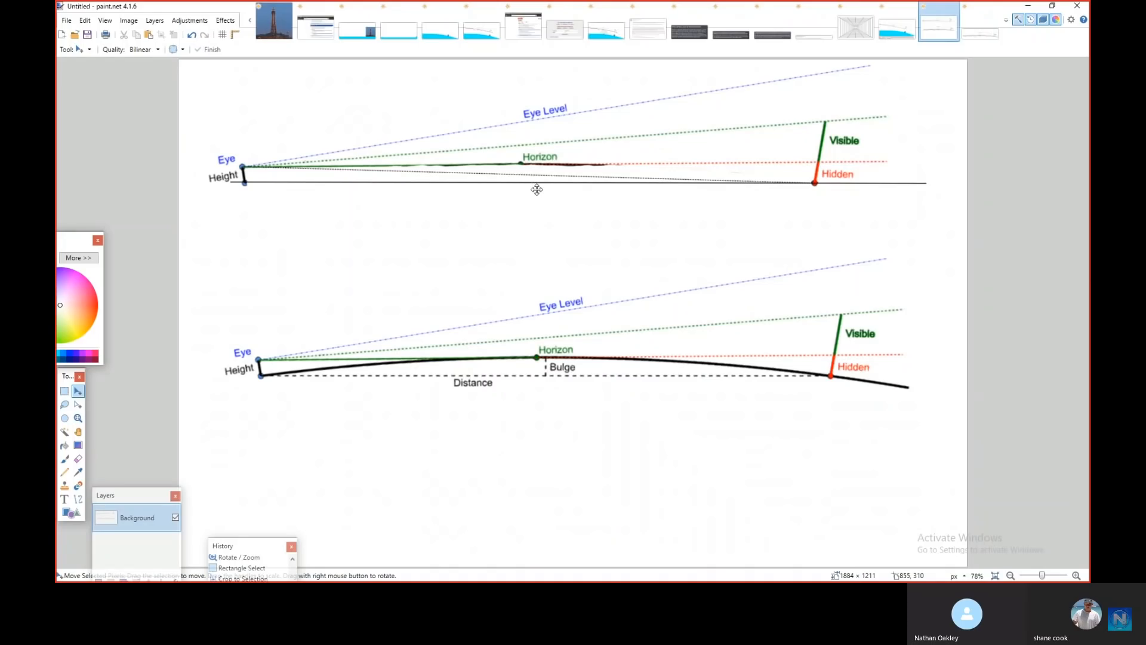
mouse_move(537, 186)
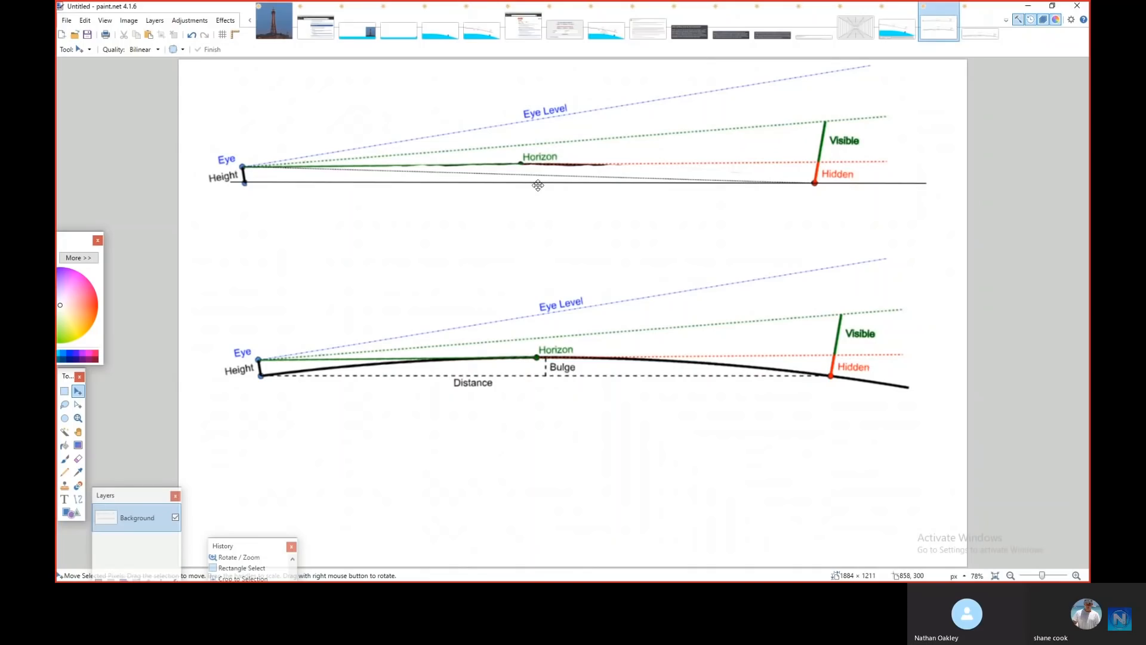
mouse_move(540, 185)
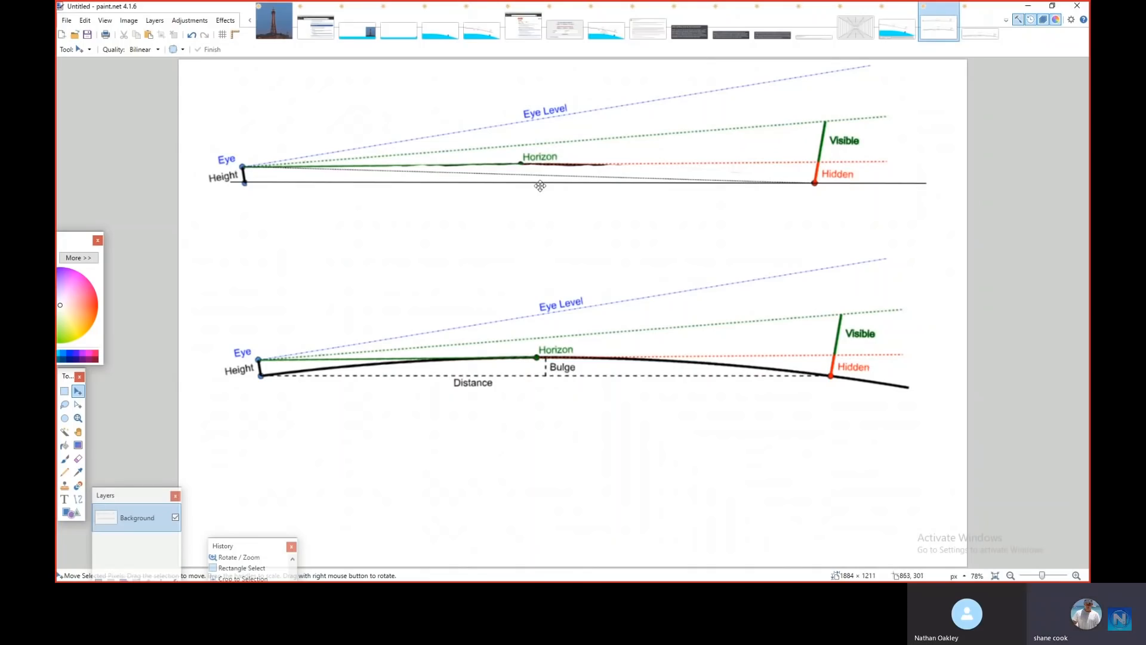
mouse_move(717, 183)
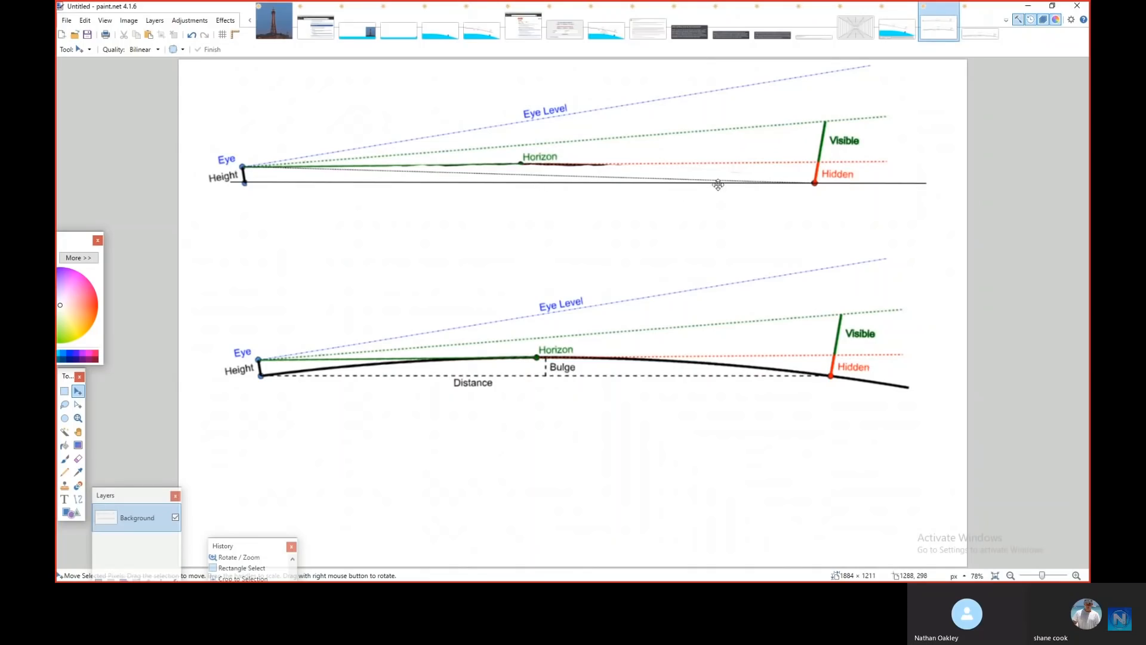
mouse_move(715, 185)
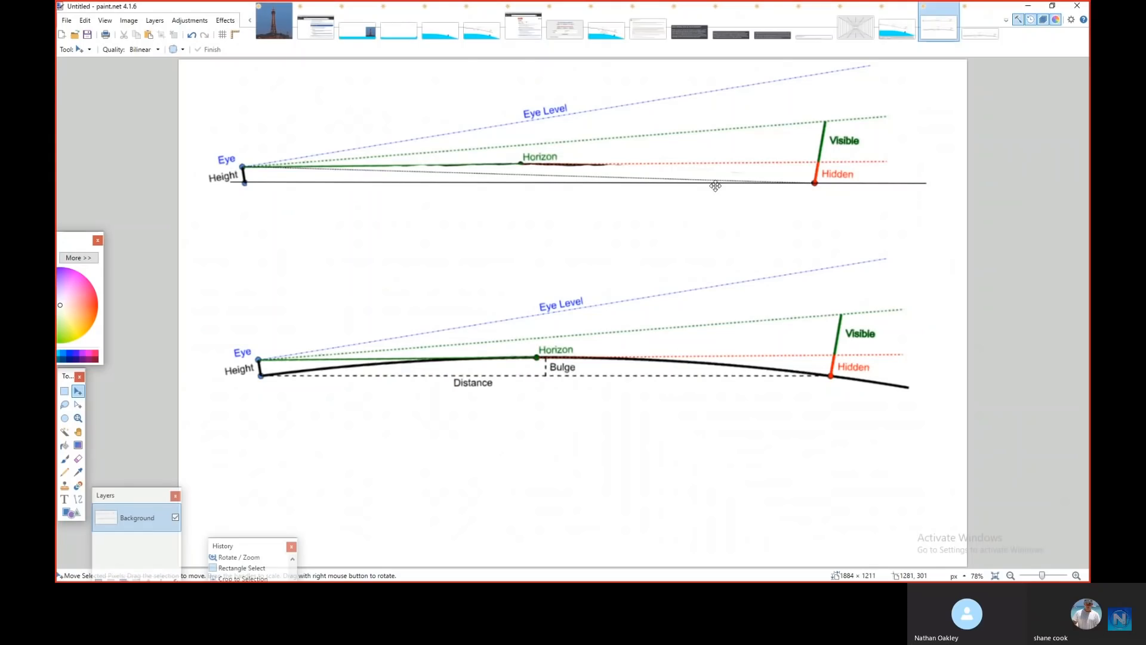
mouse_move(554, 365)
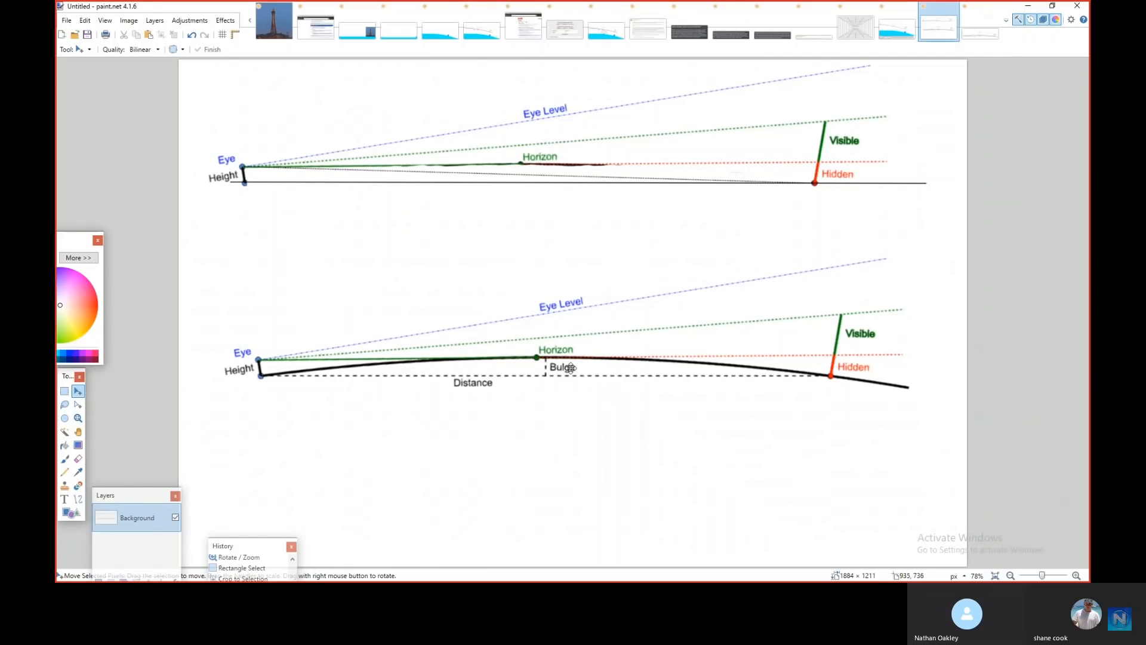
mouse_move(556, 386)
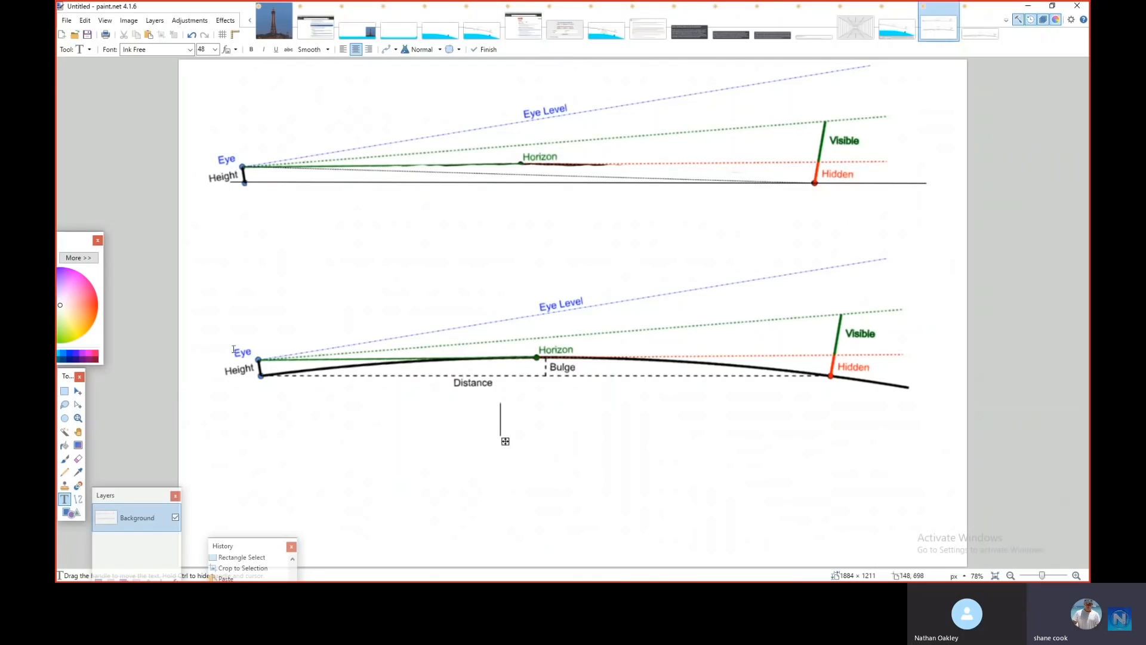
Type the note 'Mick west omitted this' below Distance and drag it into place.
text(Mick west omitted this)
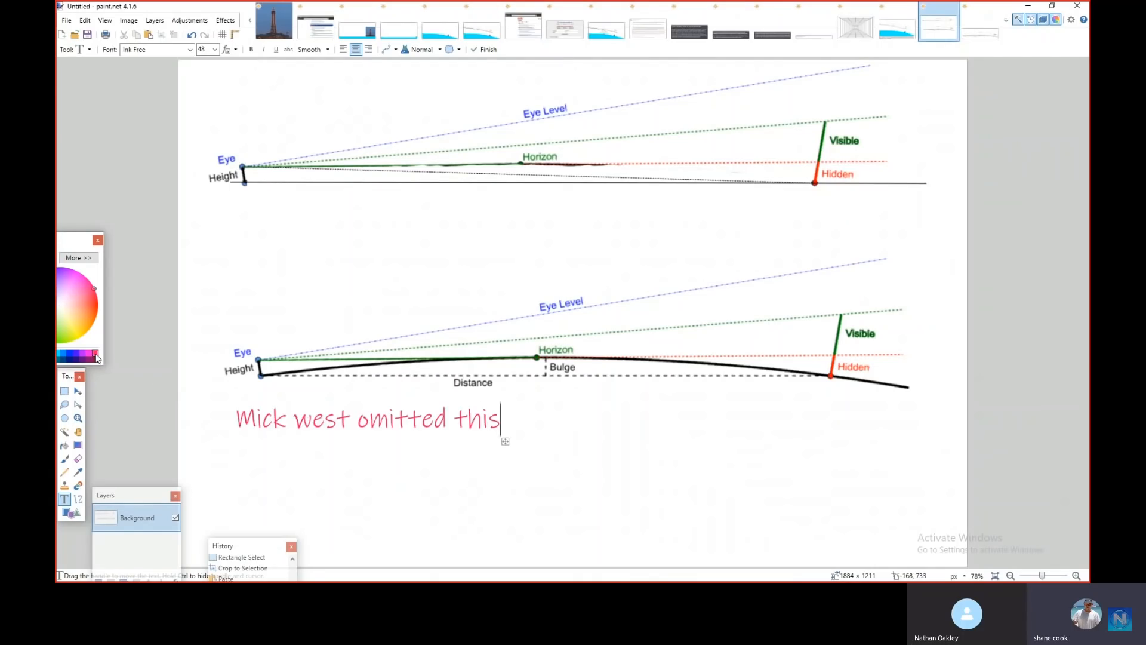
drag(365, 418, 467, 425)
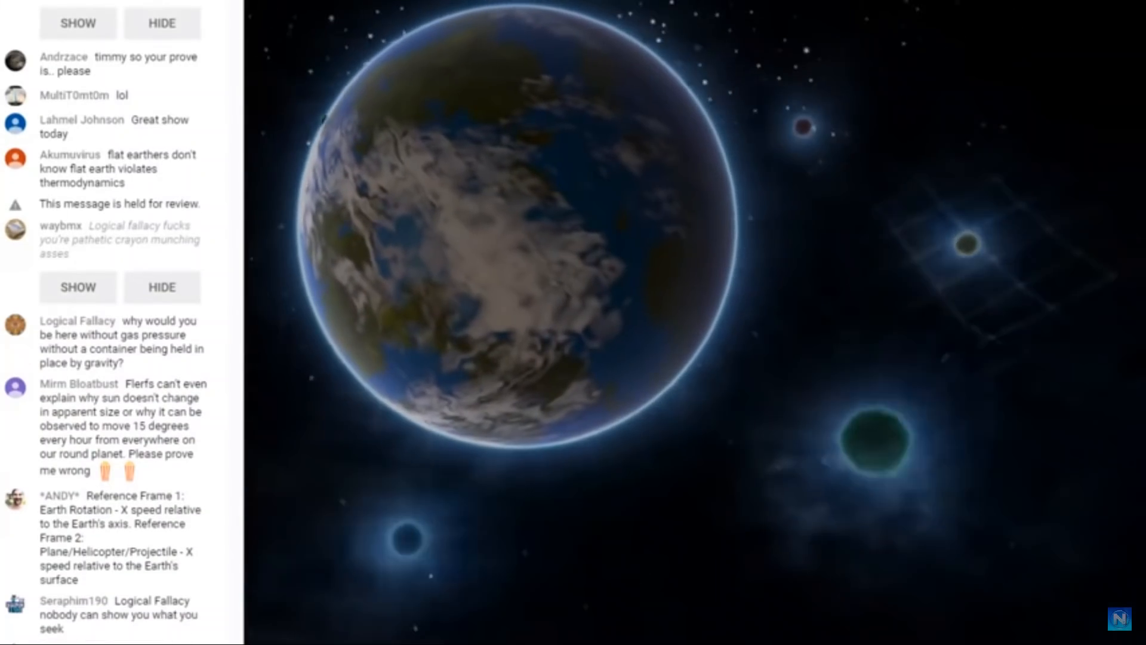
scroll(down, 3)
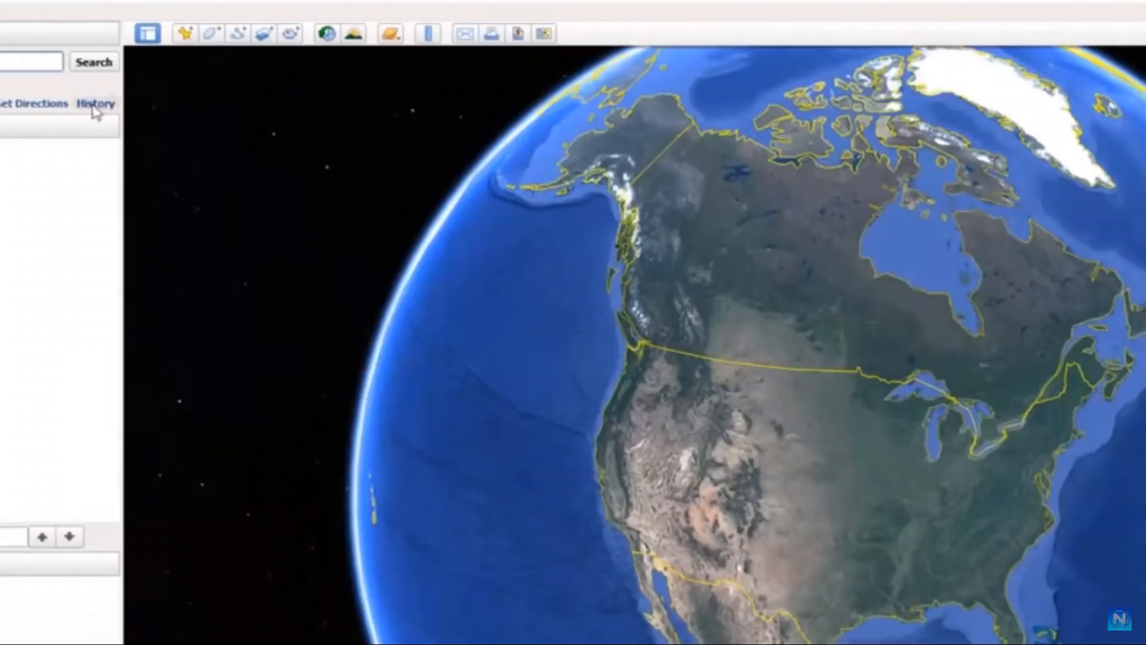
Pan along the twin causeway spans across Lake Pontchartrain toward the Kenner–Metairie shore.
click(95, 103)
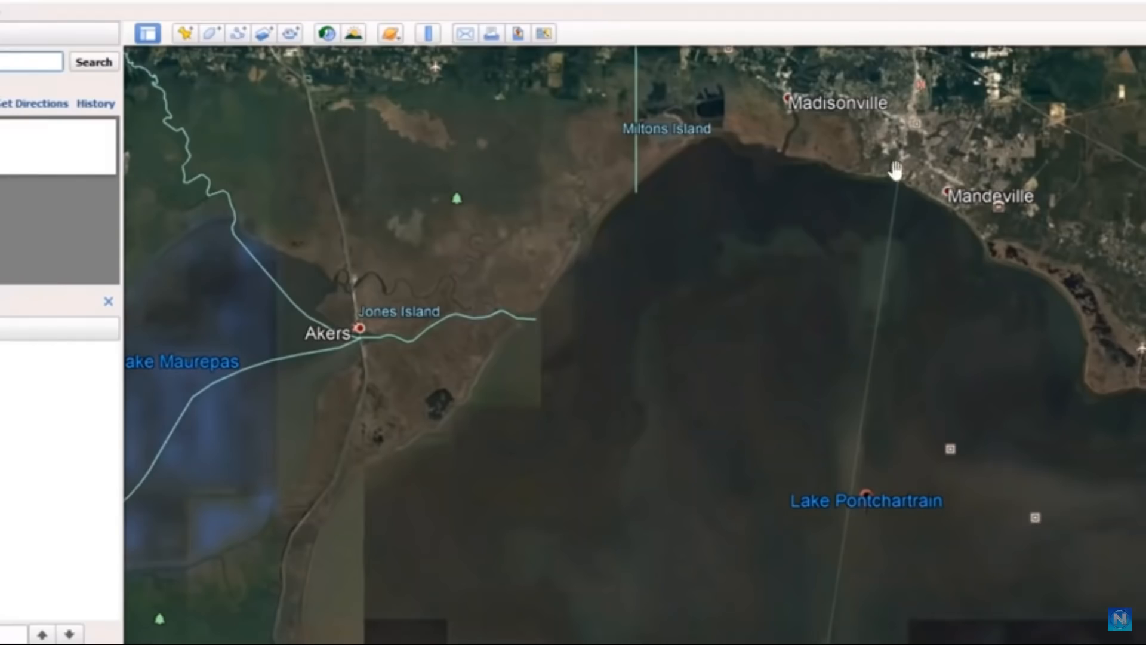
mouse_move(849, 527)
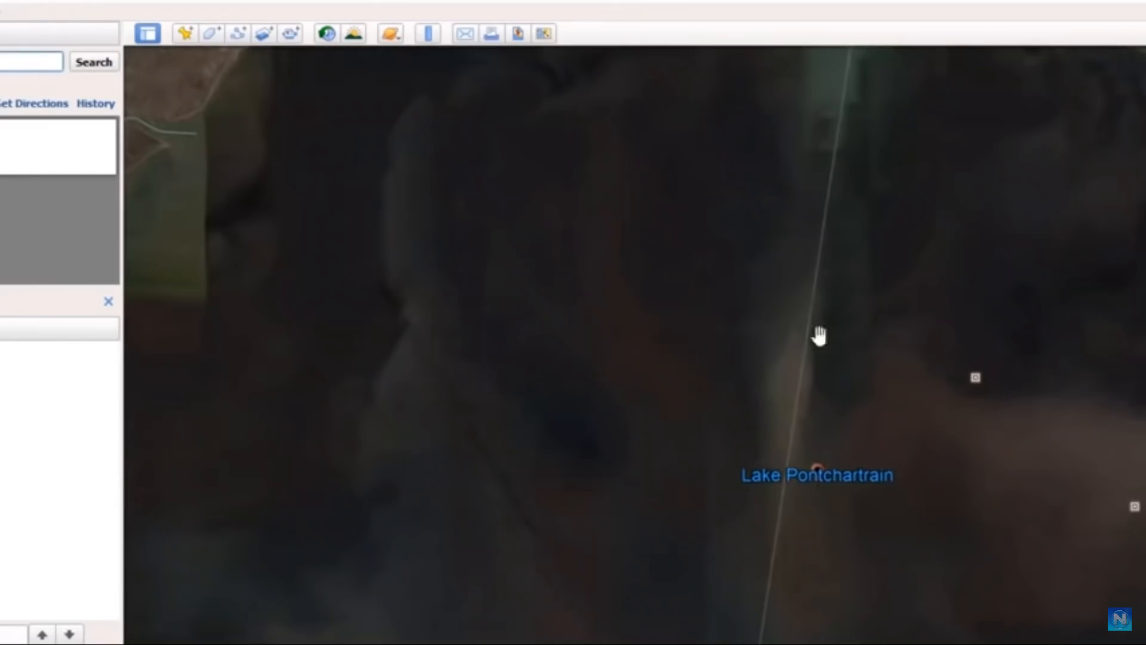
drag(819, 336, 840, 431)
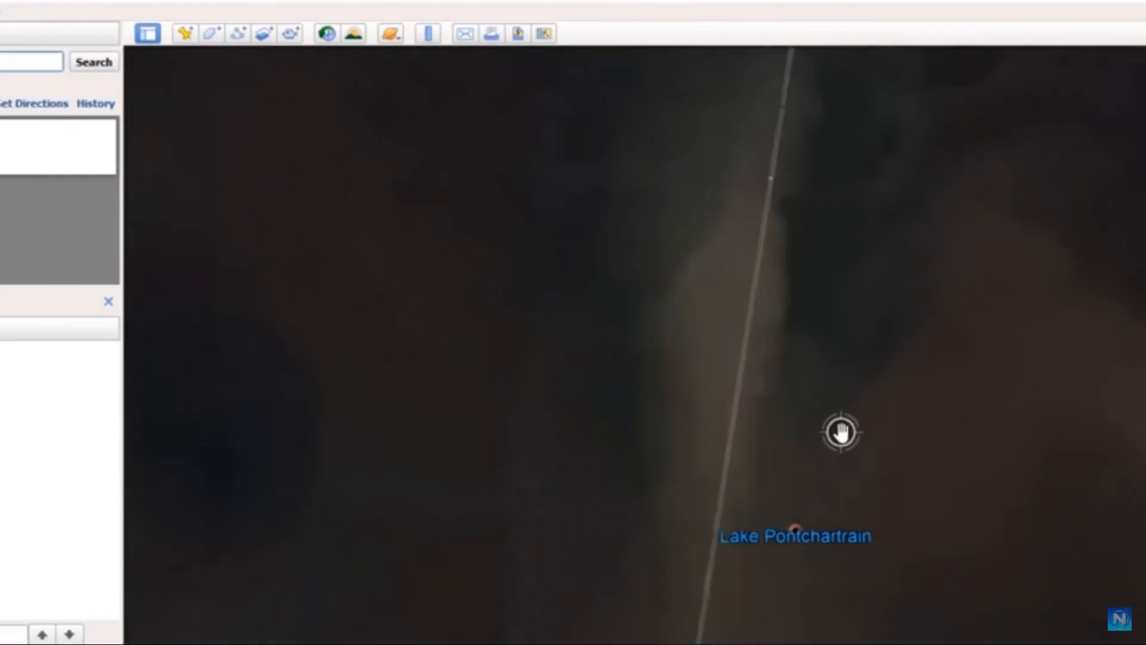
drag(841, 431, 501, 516)
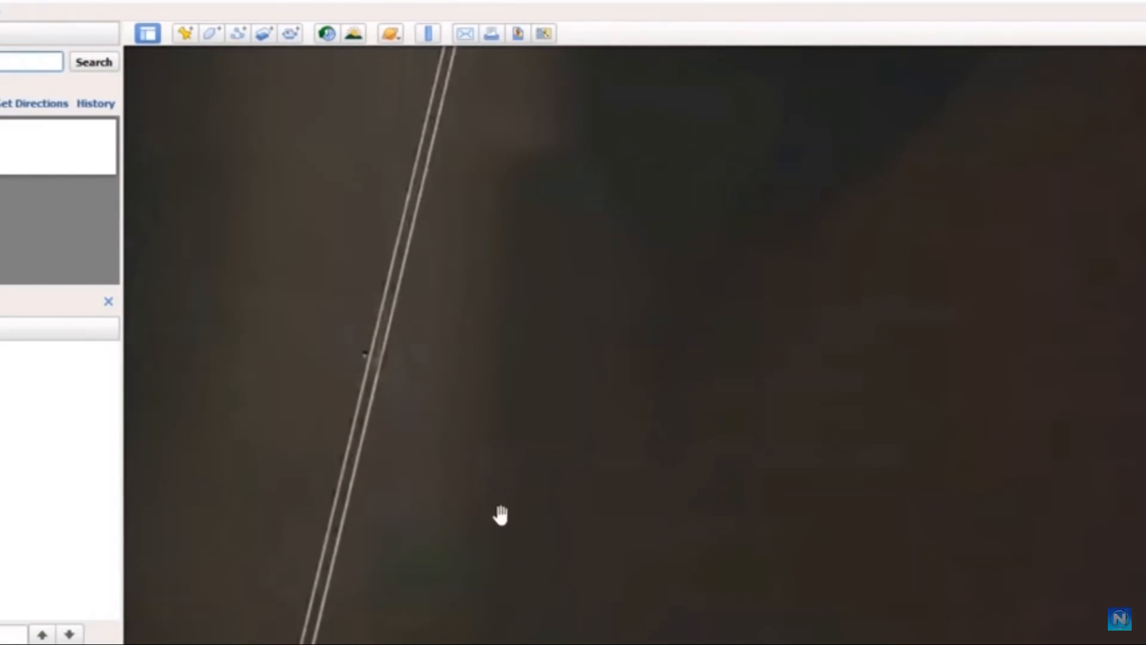
drag(501, 515, 866, 537)
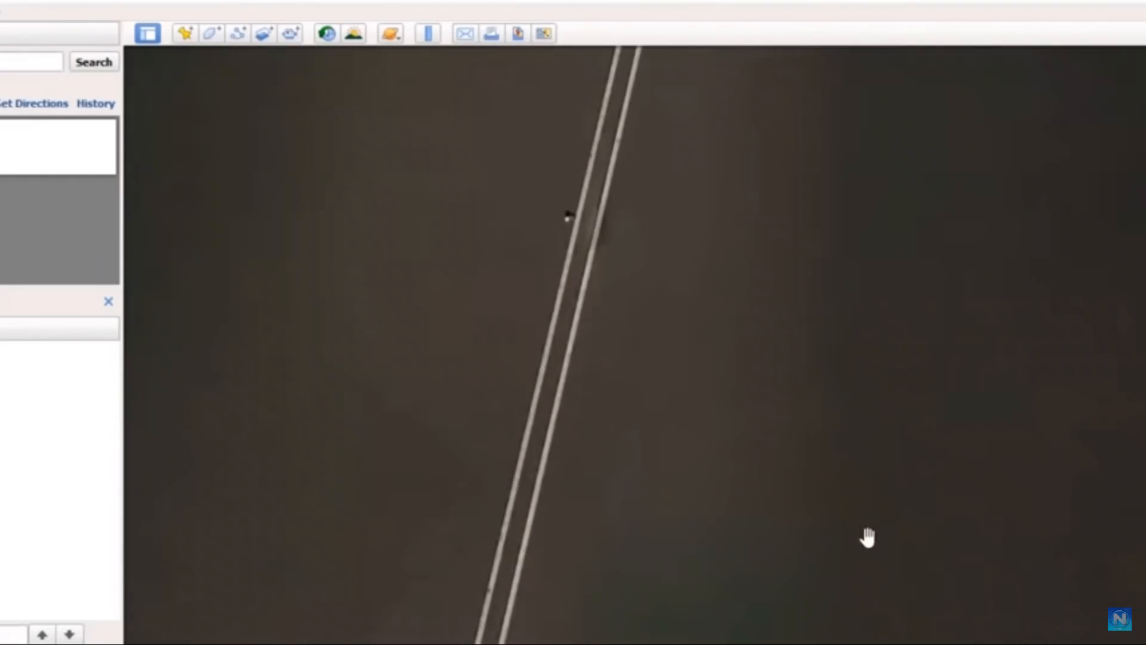
drag(868, 538, 702, 191)
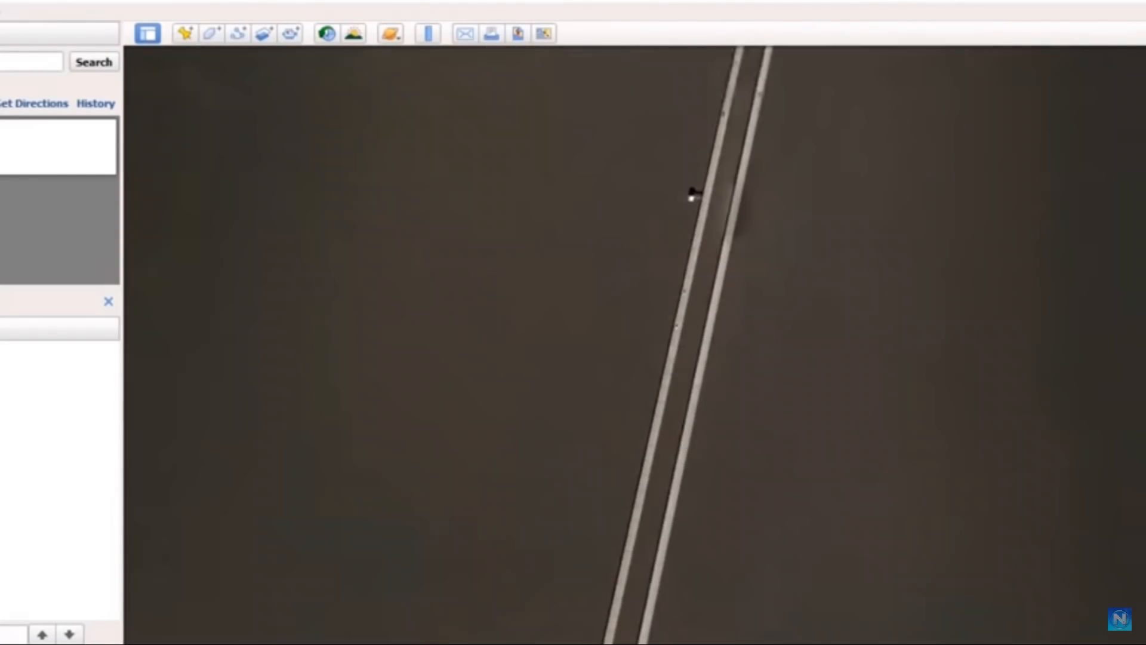
drag(702, 193, 874, 527)
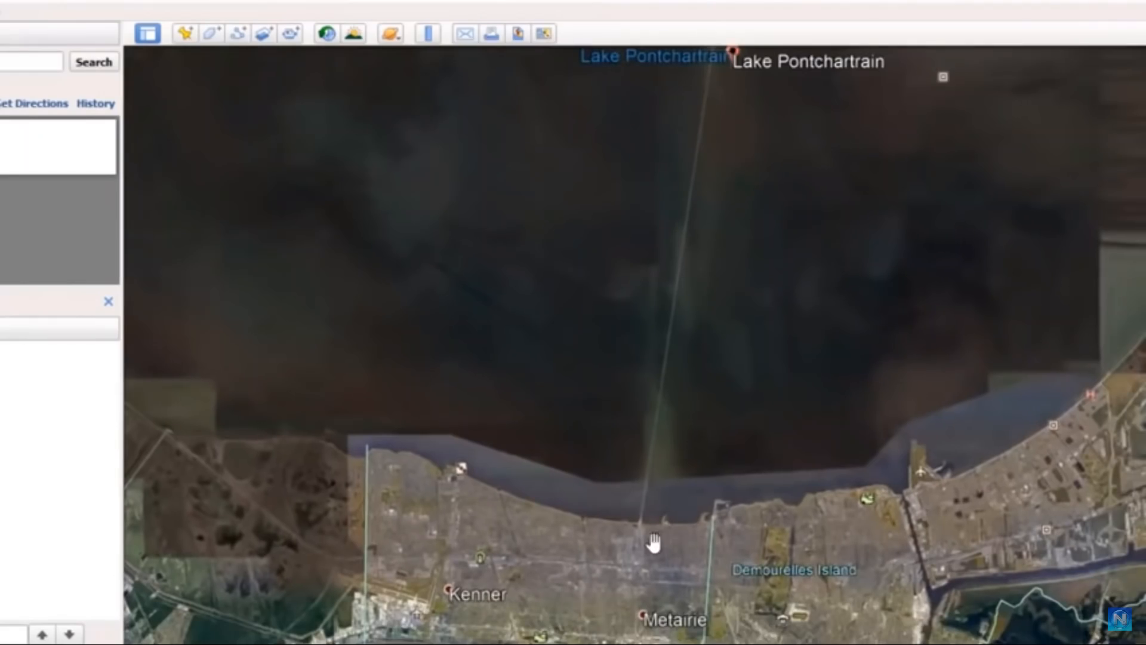
mouse_move(656, 525)
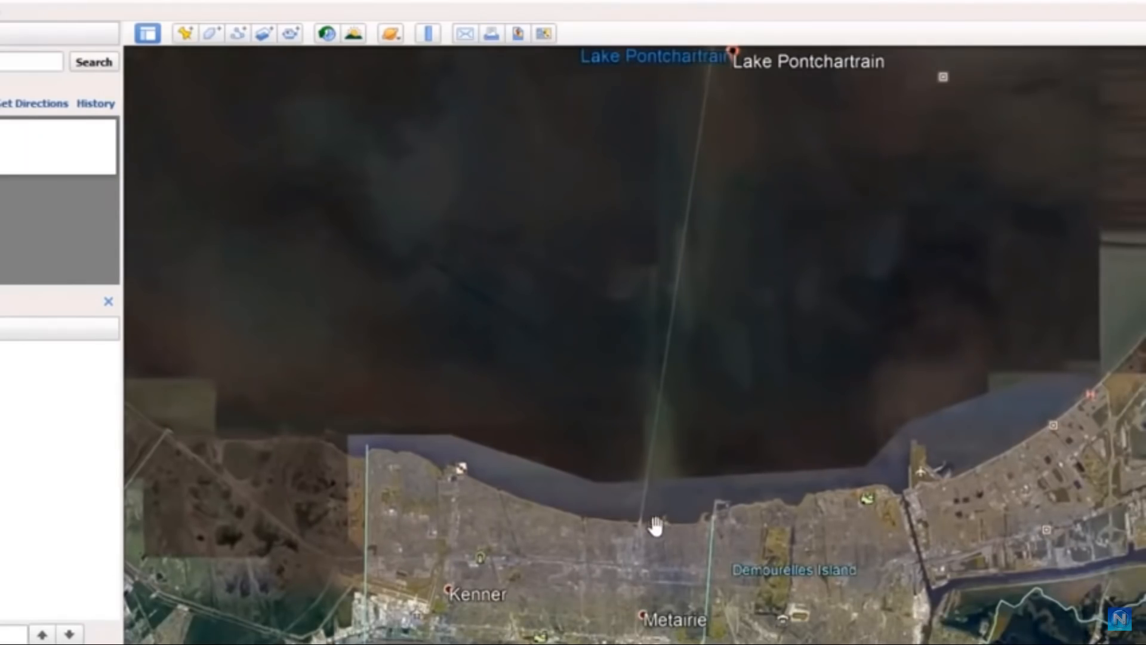
scroll(down, 3)
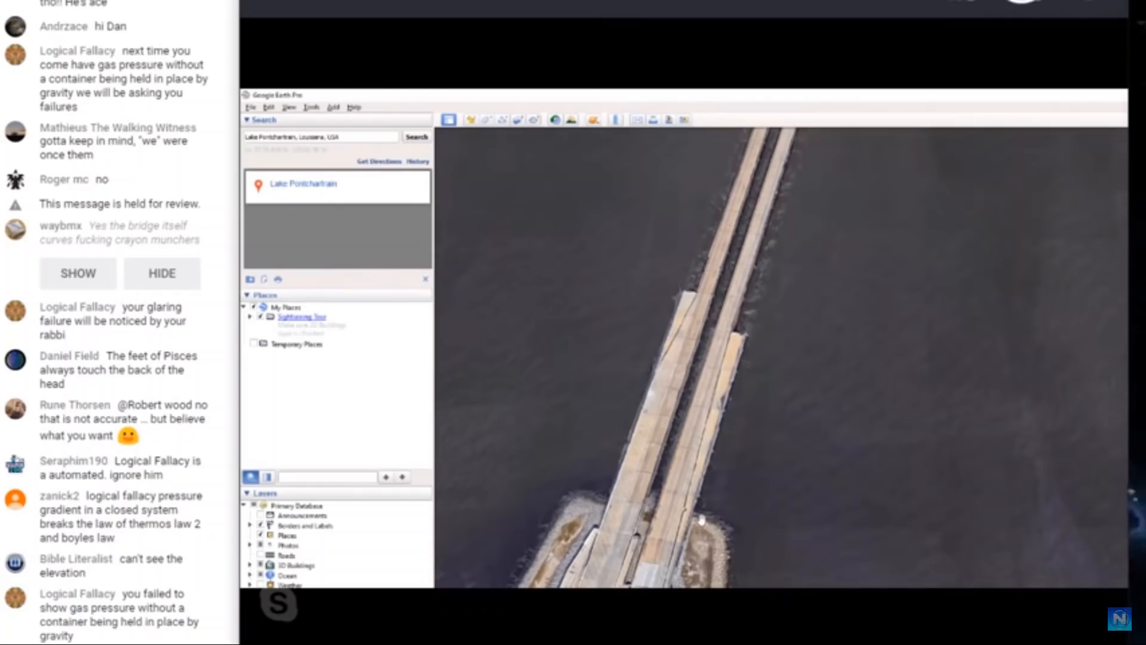
Scroll-zoom closer onto the twin bridge spans at the rocky shoreline.
scroll(down, 3)
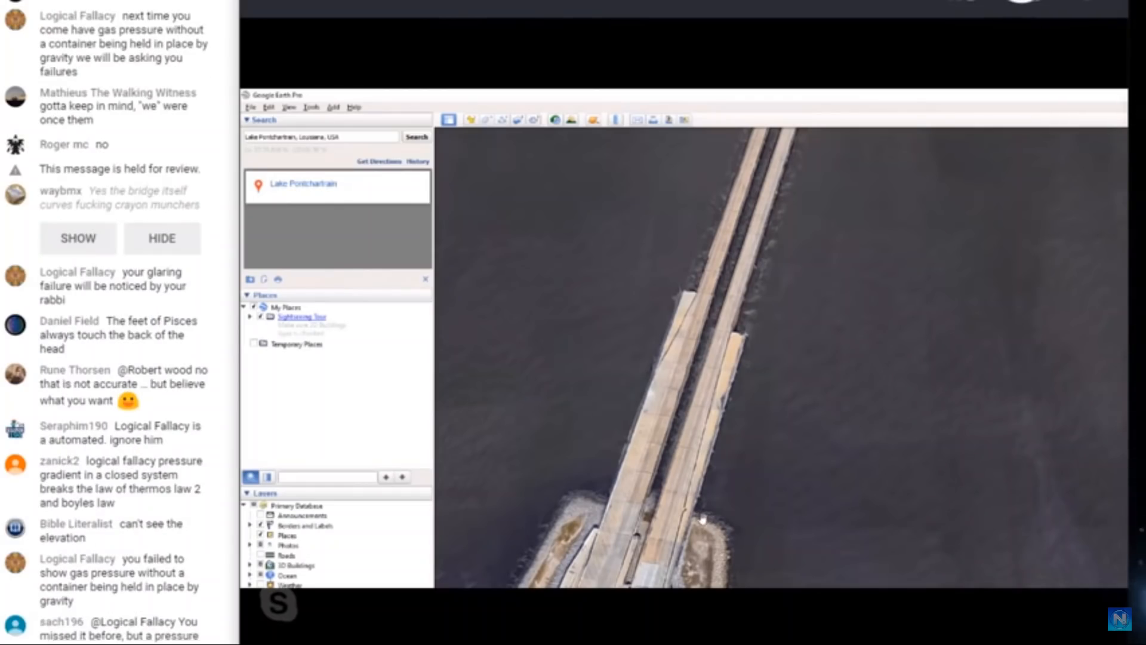
scroll(down, 3)
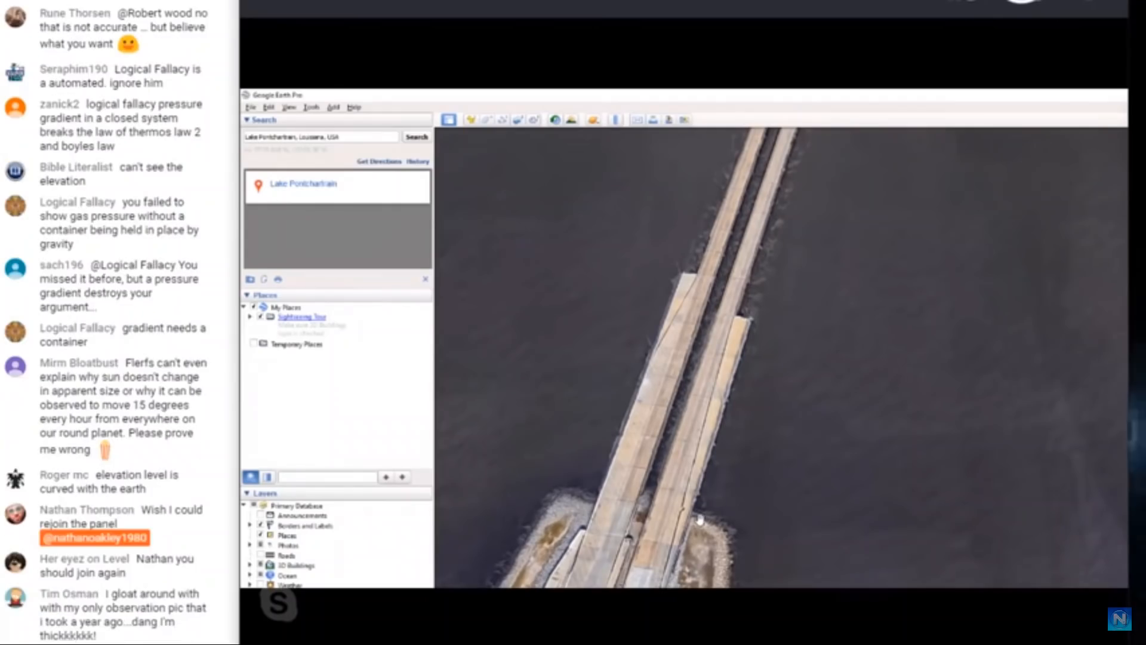
scroll(down, 3)
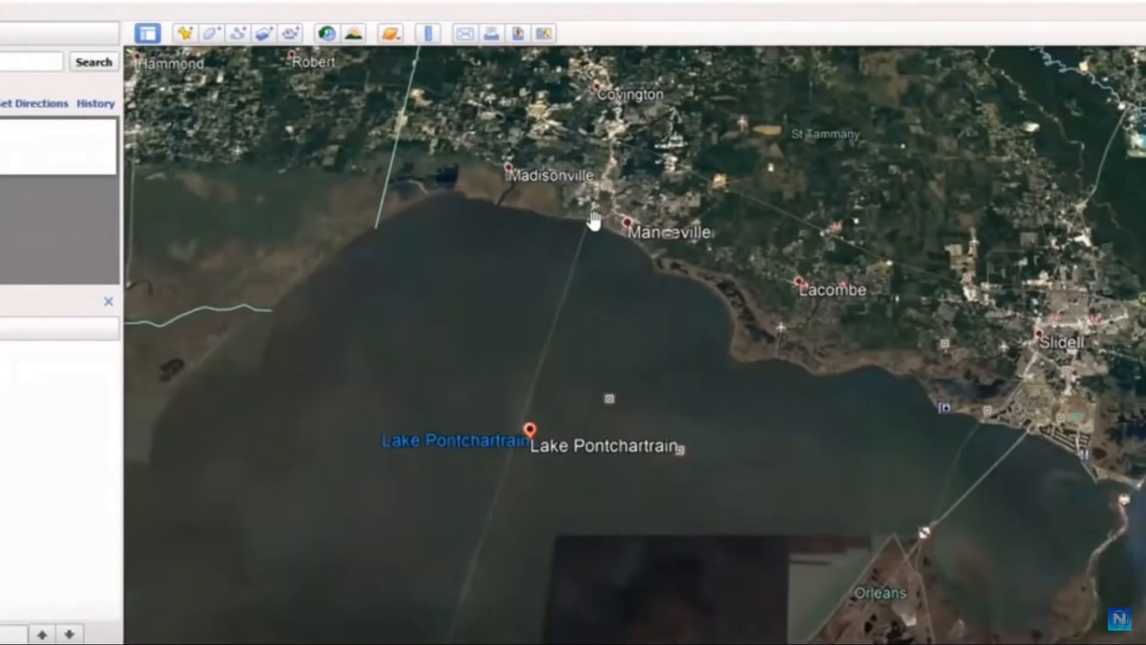
mouse_move(585, 256)
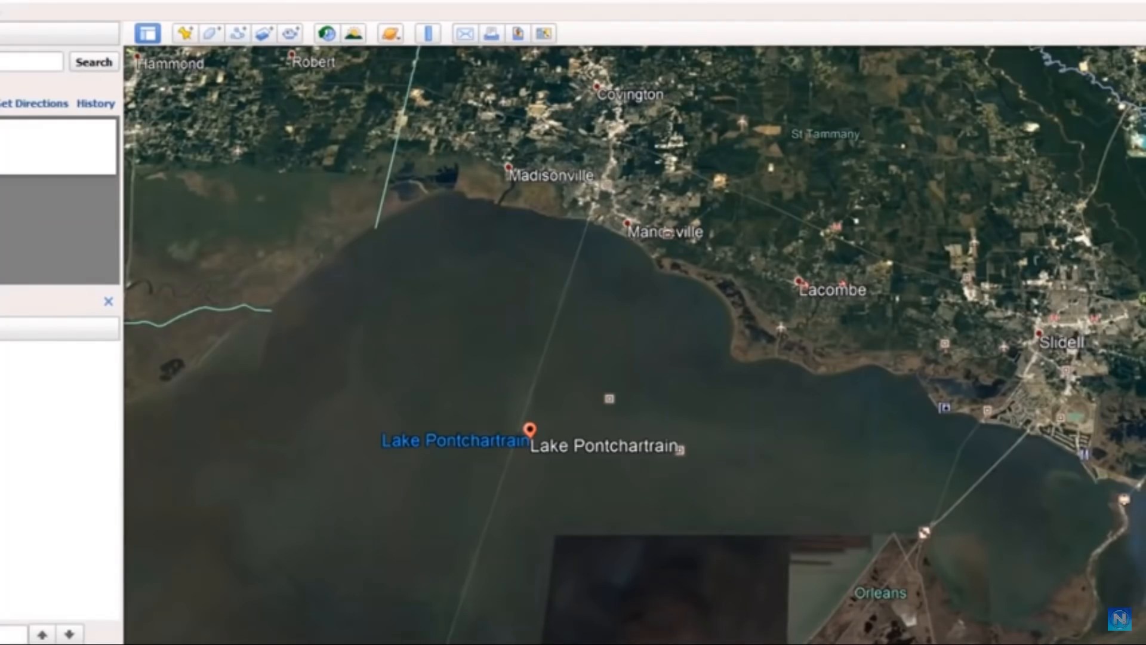
mouse_move(594, 407)
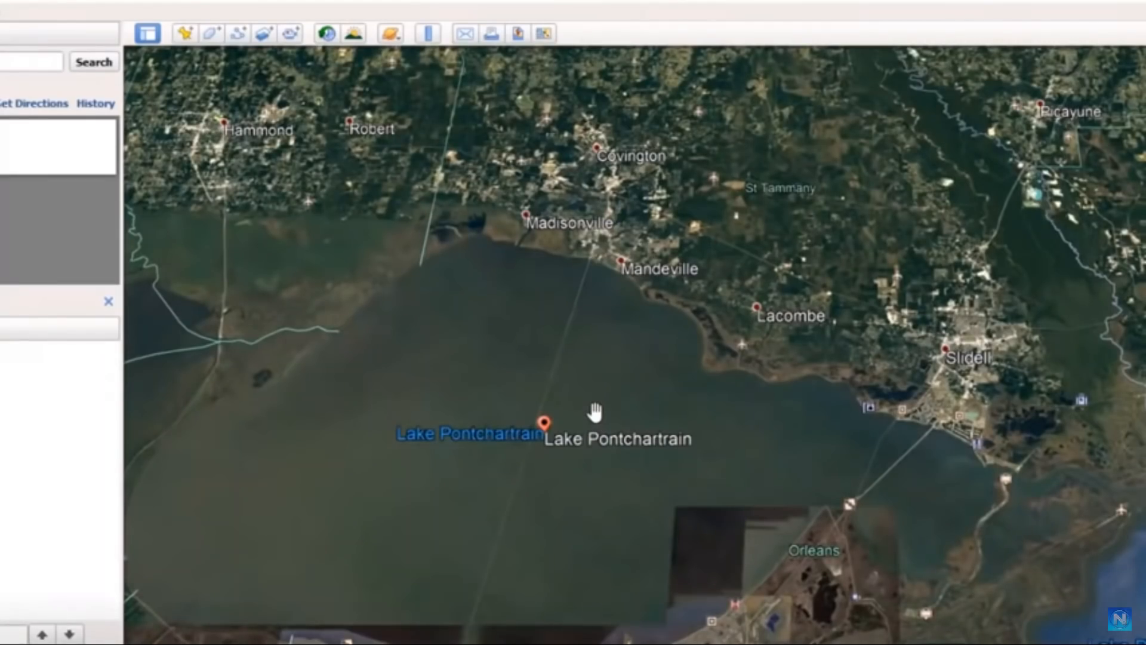
Pan the map north past the lakeshore to show Covington, Hammond, Bush and Picayune.
drag(595, 410, 596, 604)
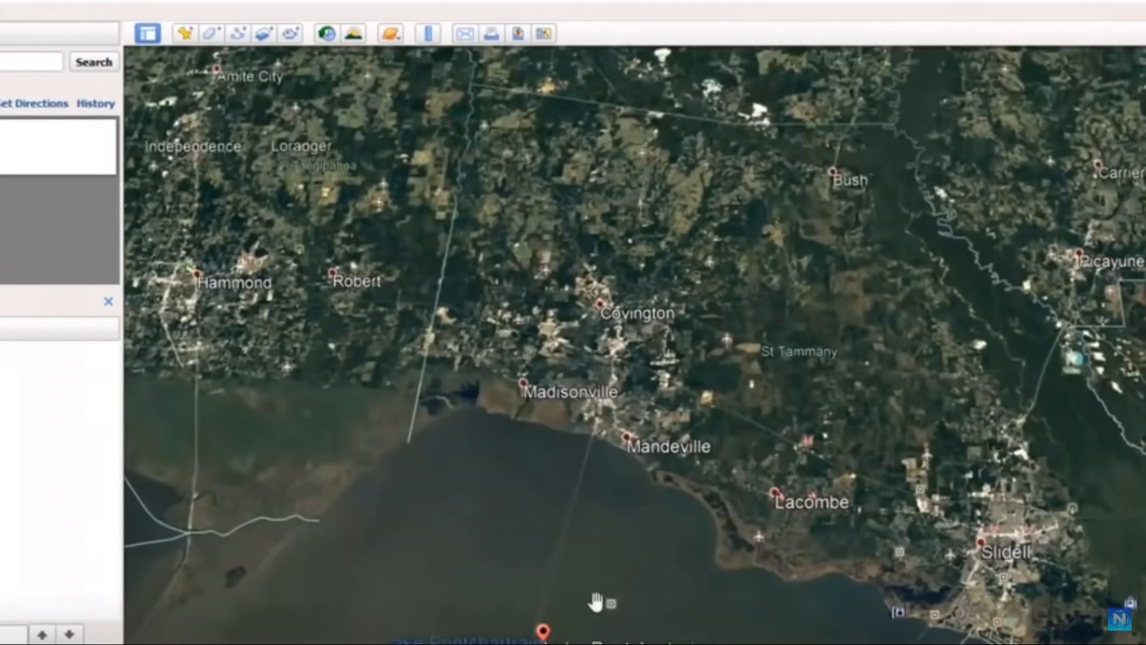